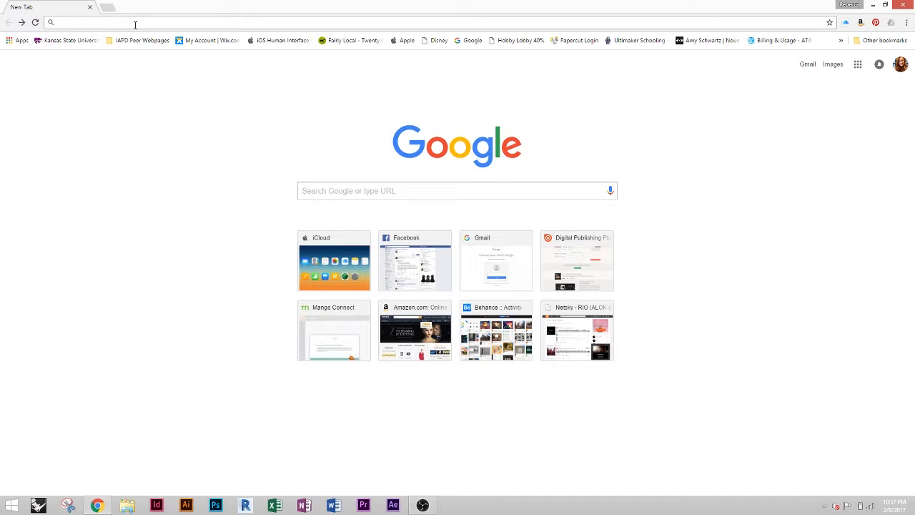
# Step: Search the web for 'cura' and open the Ultimaker Cura 3D Printing Slicing Software result
pyautogui.write('cura')
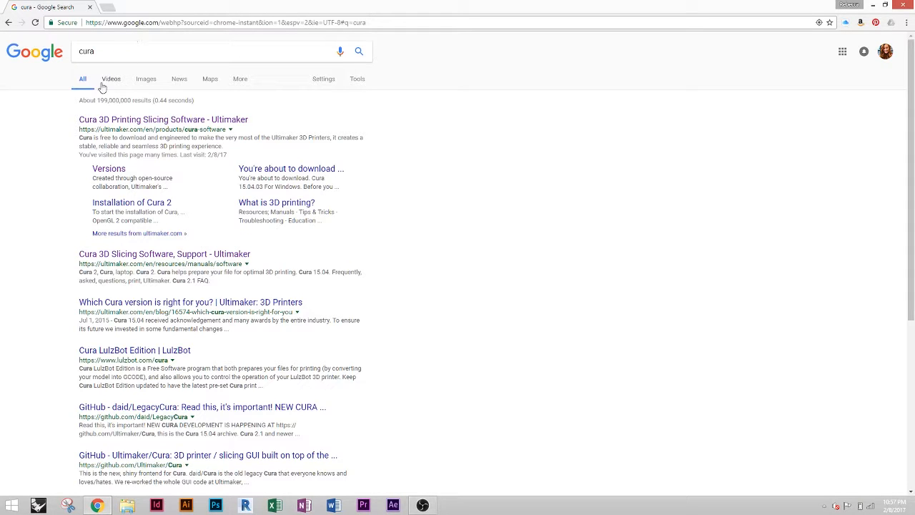
pyautogui.moveTo(121, 120)
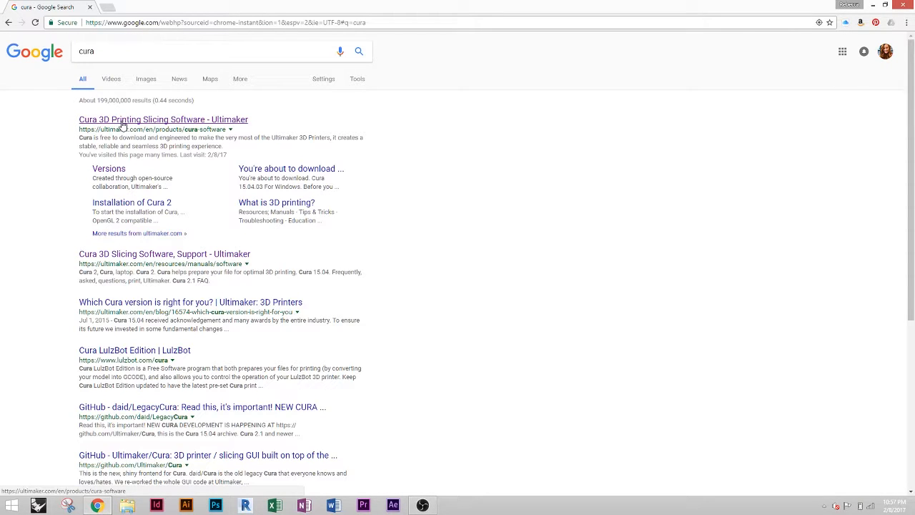
pyautogui.moveTo(174, 126)
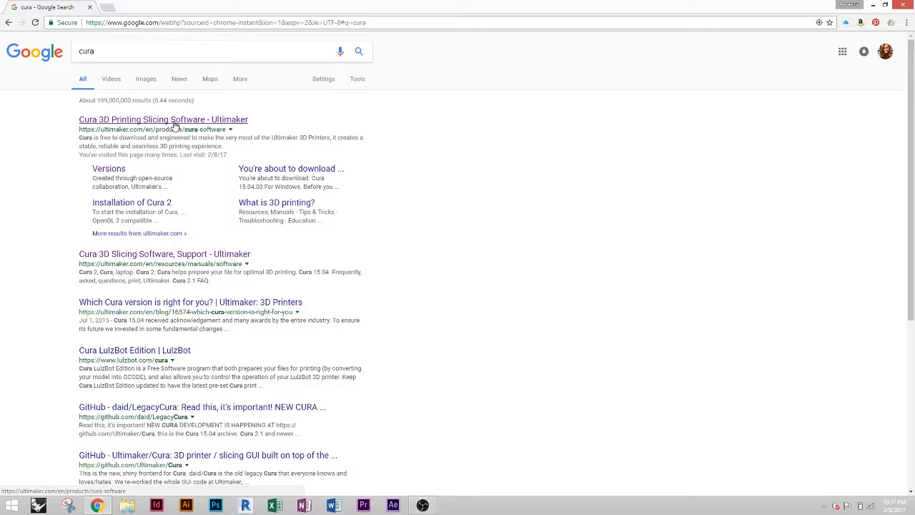
pyautogui.click(163, 120)
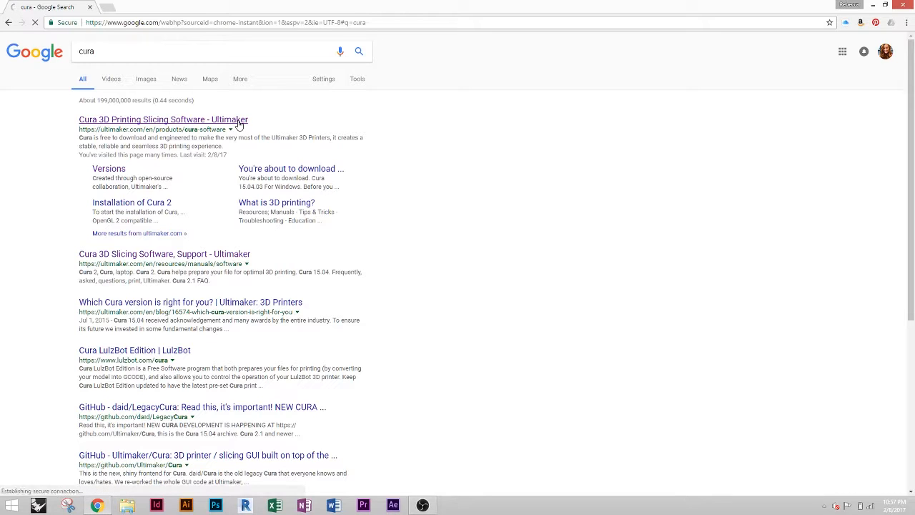
pyautogui.click(163, 120)
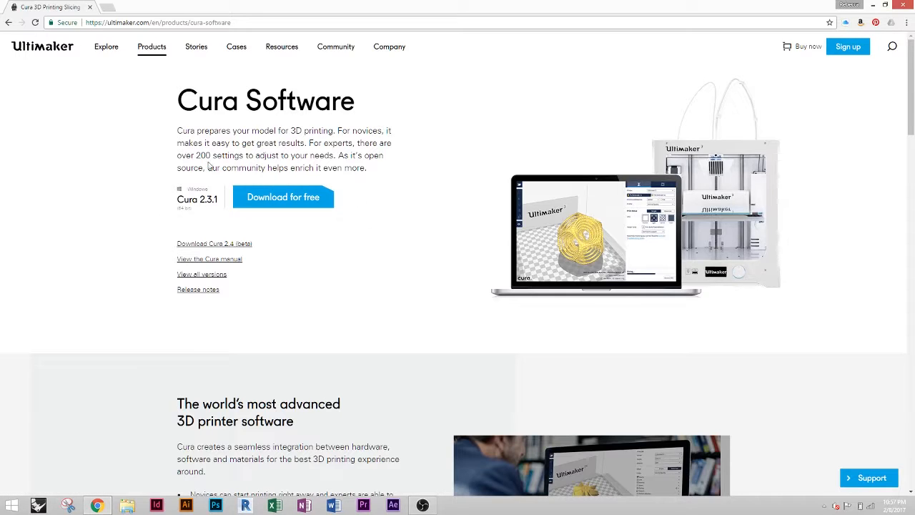
pyautogui.moveTo(249, 228)
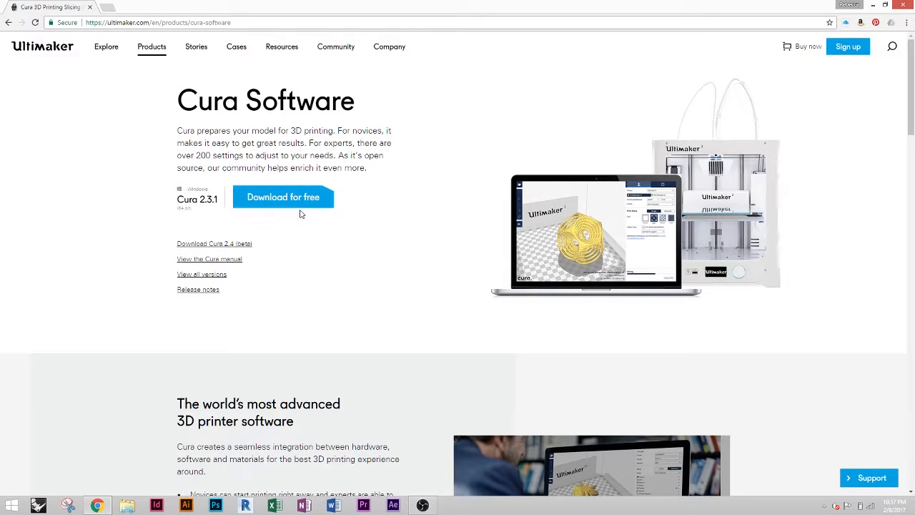
# Step: Start the free download and set use to Educational, College/University, Student
pyautogui.click(283, 197)
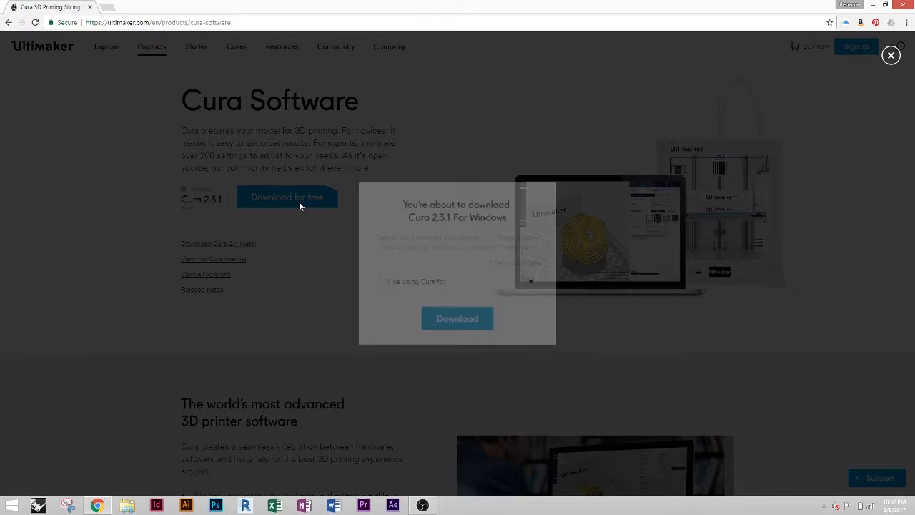
pyautogui.click(456, 280)
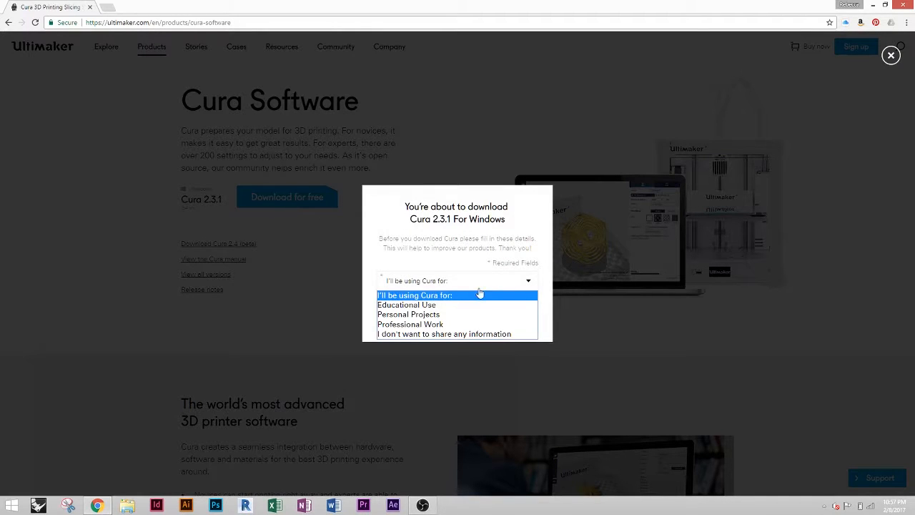
pyautogui.click(406, 304)
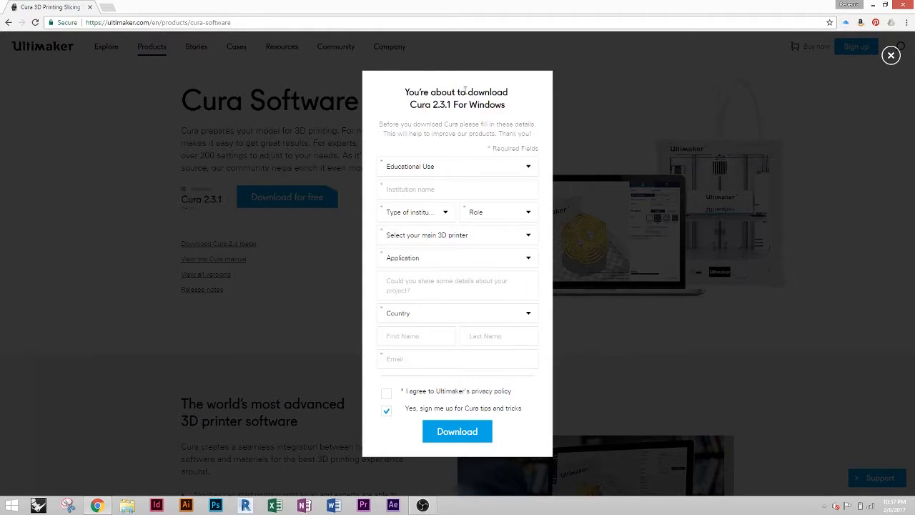
pyautogui.moveTo(394, 143)
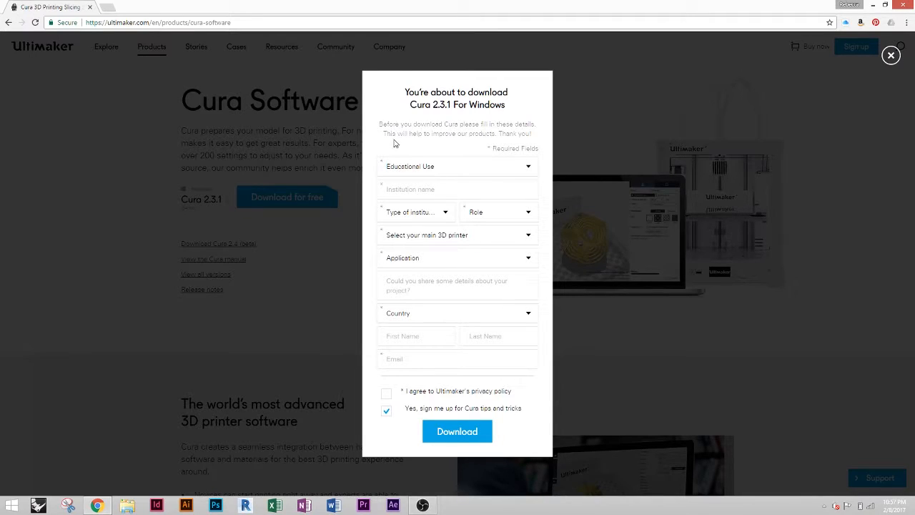
pyautogui.moveTo(432, 177)
pyautogui.write('Kansas State')
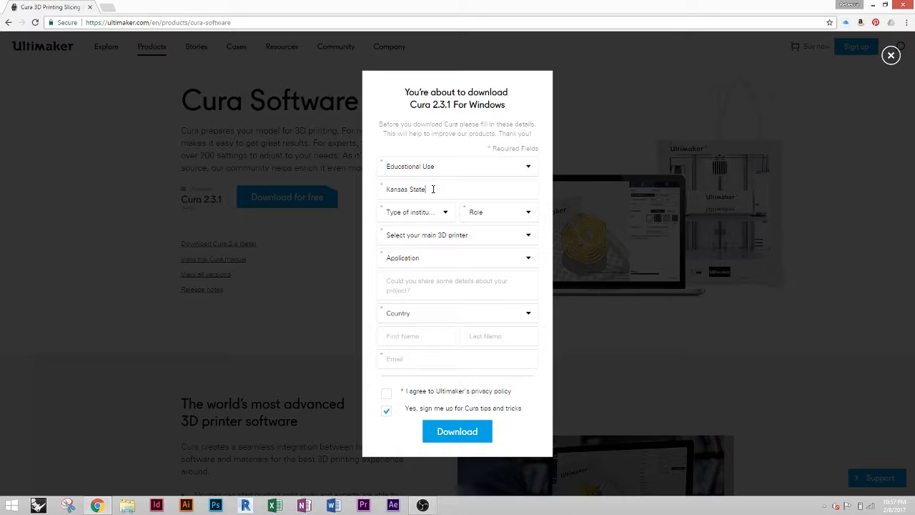
pyautogui.click(418, 212)
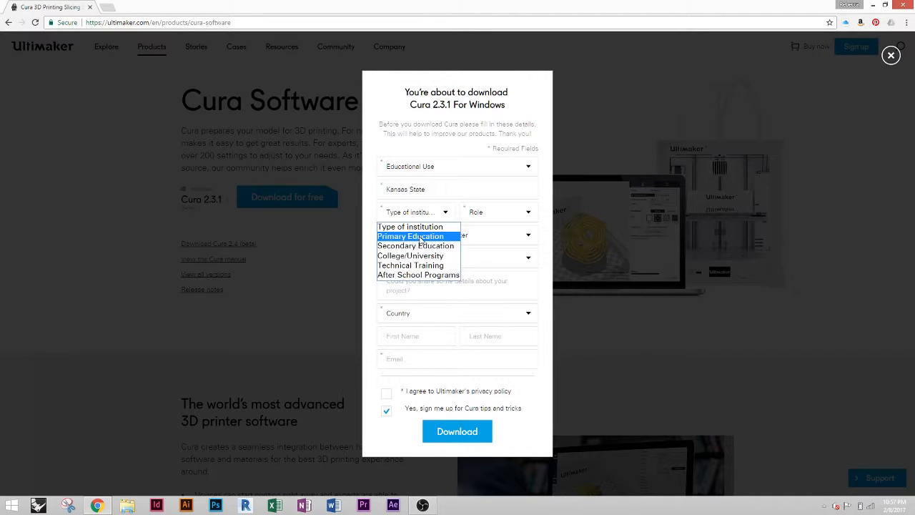
pyautogui.click(497, 211)
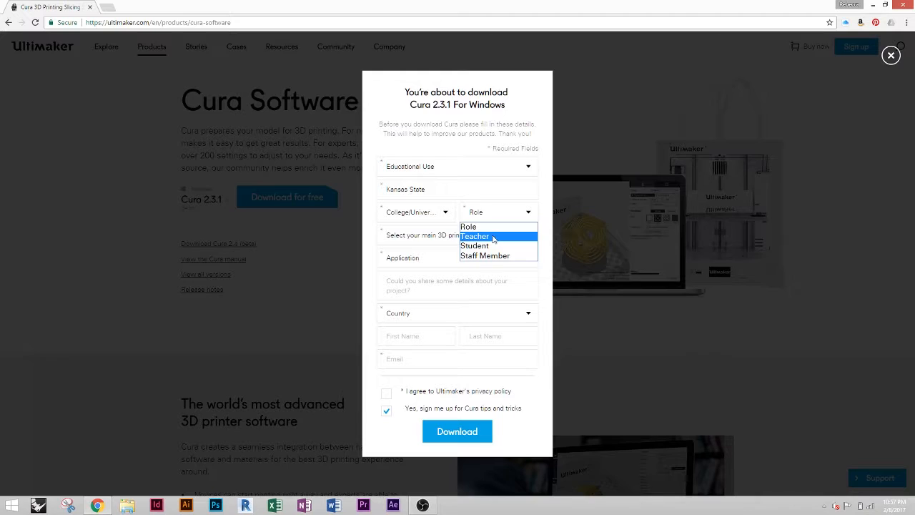
pyautogui.click(475, 246)
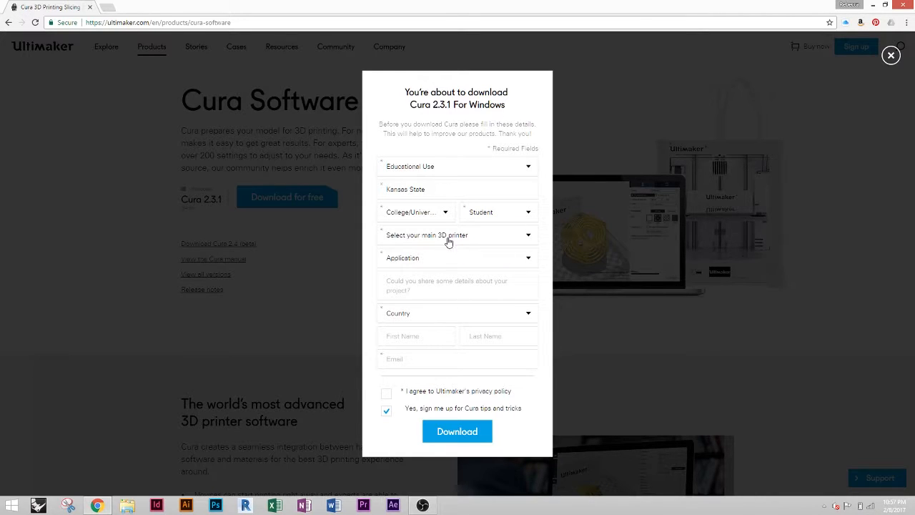
# Step: Choose Ultimaker 2 Extended+ printer and Concept Models application, then submit the download form
pyautogui.click(449, 234)
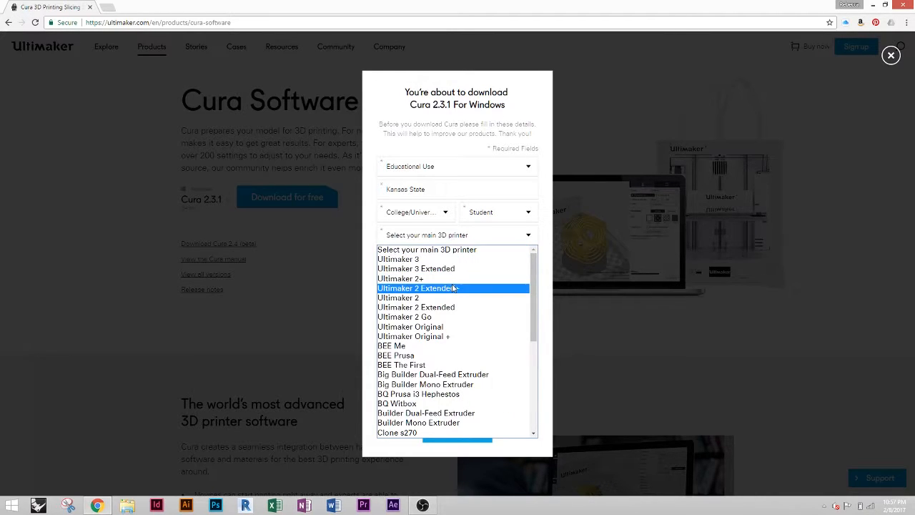
pyautogui.moveTo(474, 288)
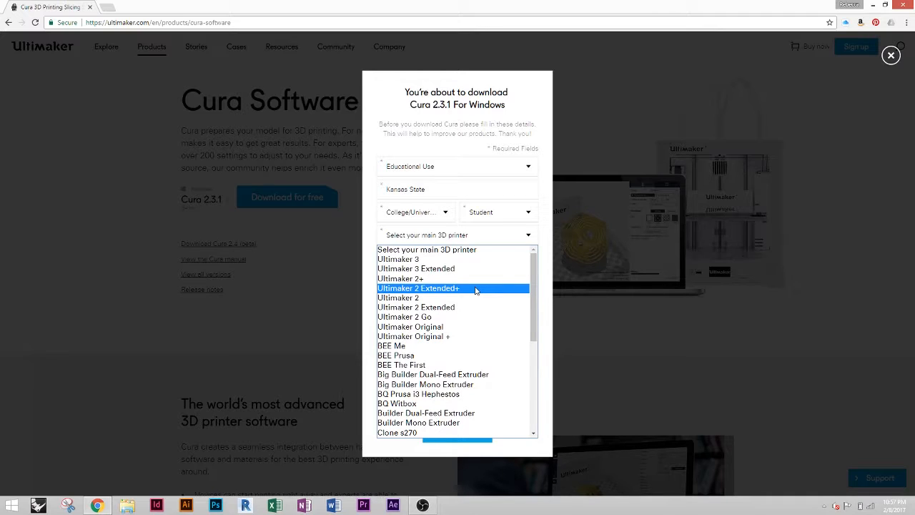
pyautogui.click(419, 289)
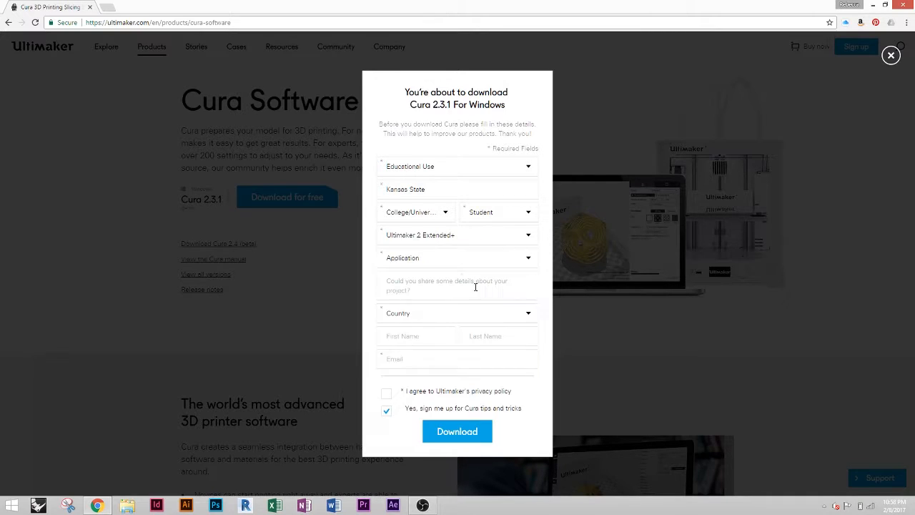
pyautogui.click(456, 257)
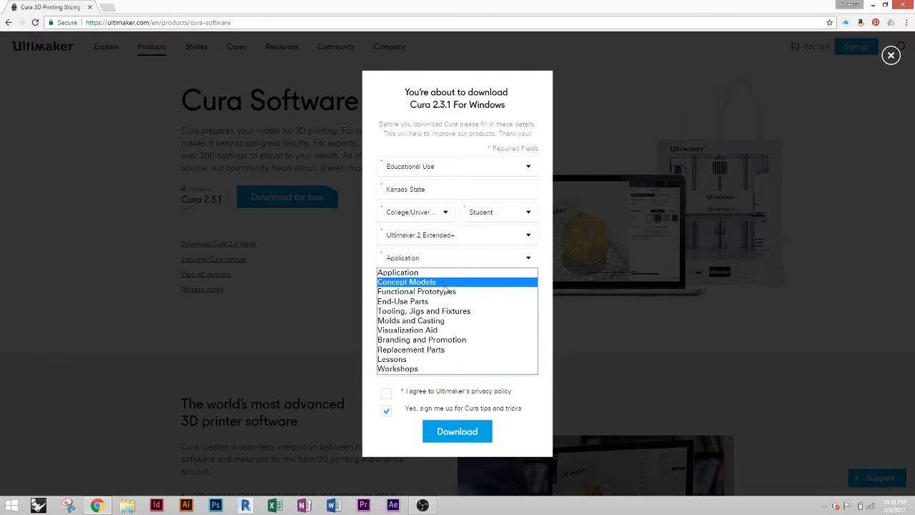
pyautogui.click(406, 281)
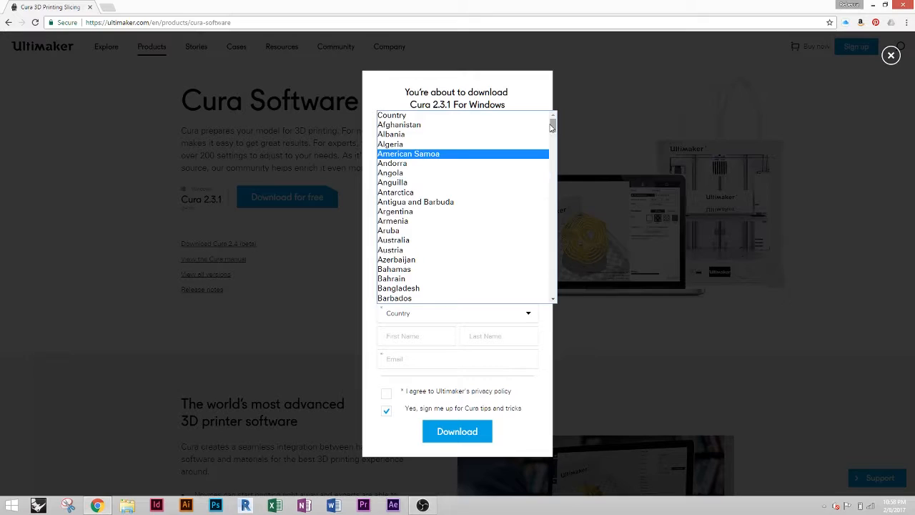
pyautogui.scroll(-3)
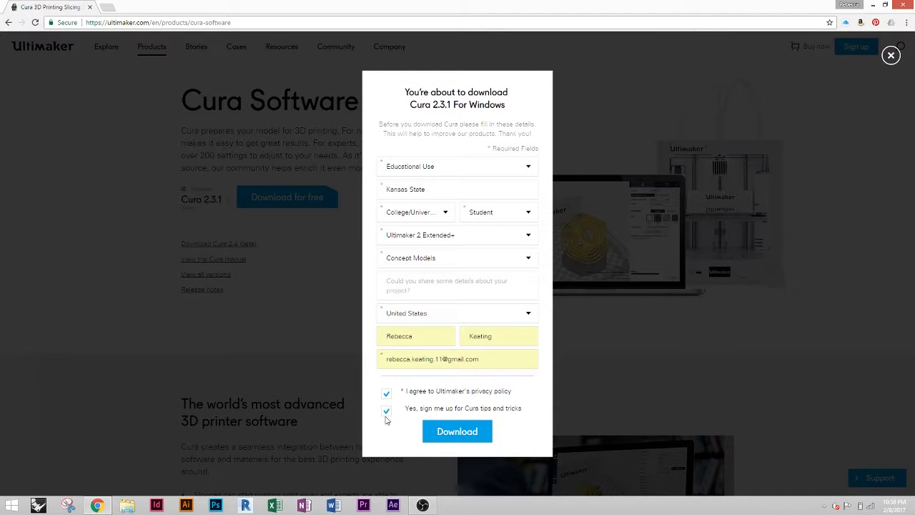
pyautogui.click(386, 412)
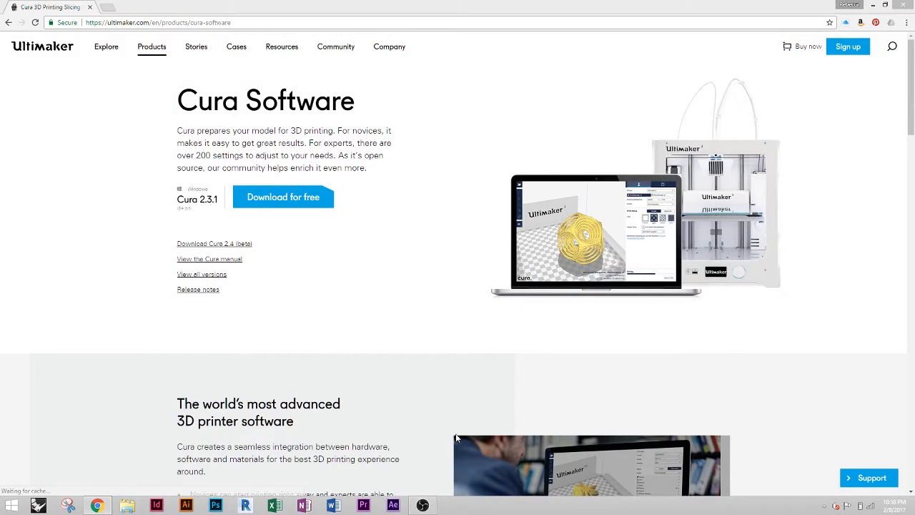
# Step: Save the Cura 2.3.1 installer to the chosen folder and run it from the downloads bar
pyautogui.click(283, 197)
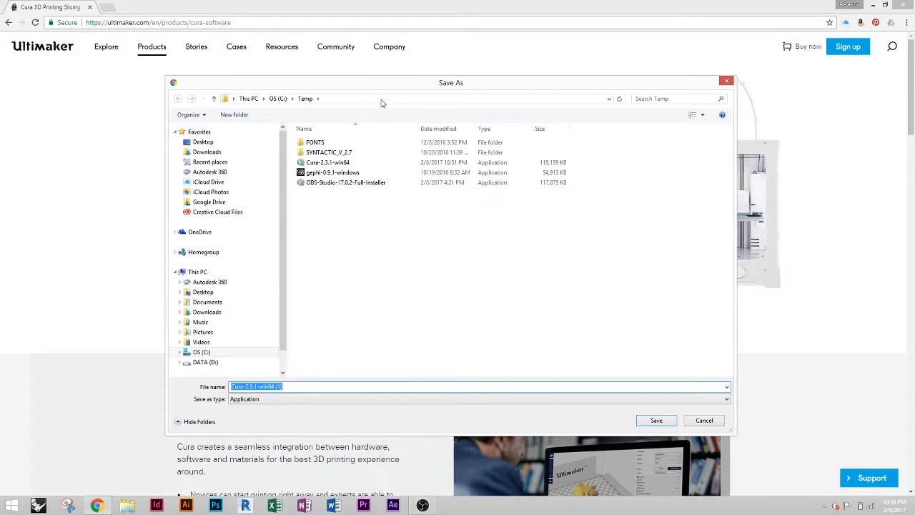
pyautogui.moveTo(572, 89)
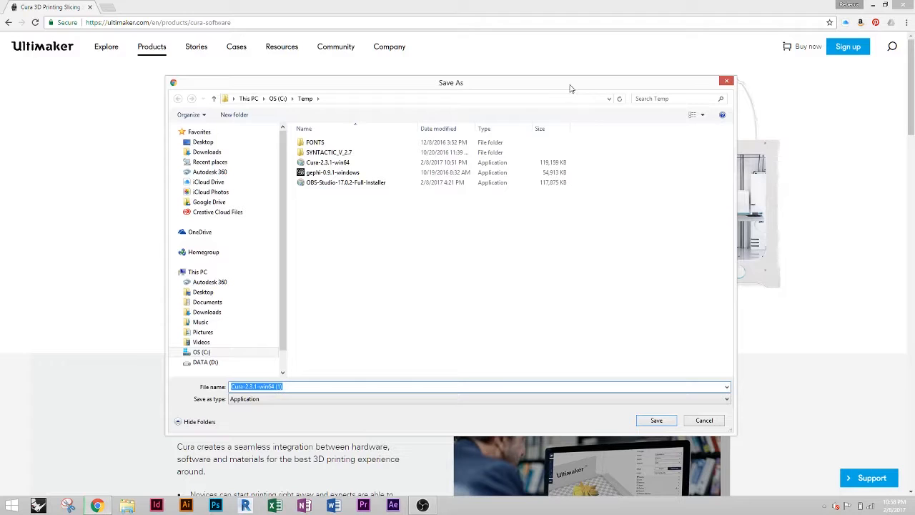
pyautogui.click(203, 251)
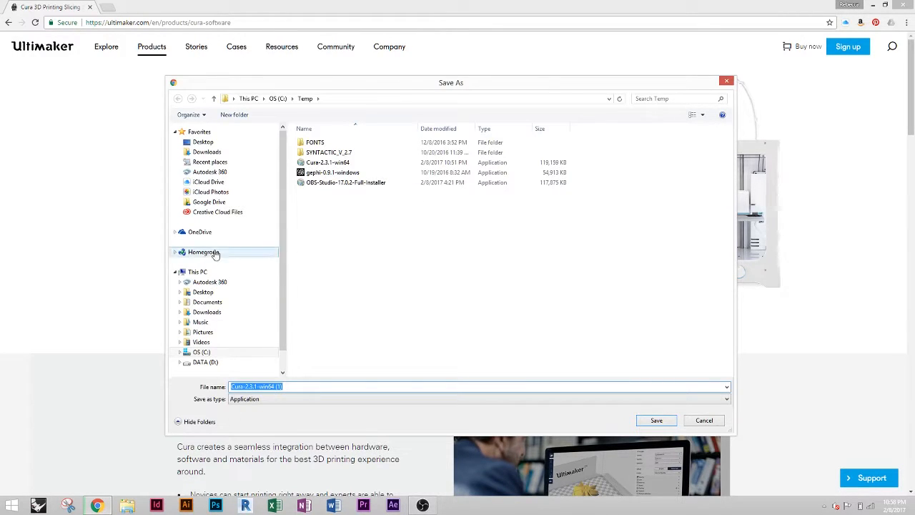
pyautogui.click(703, 420)
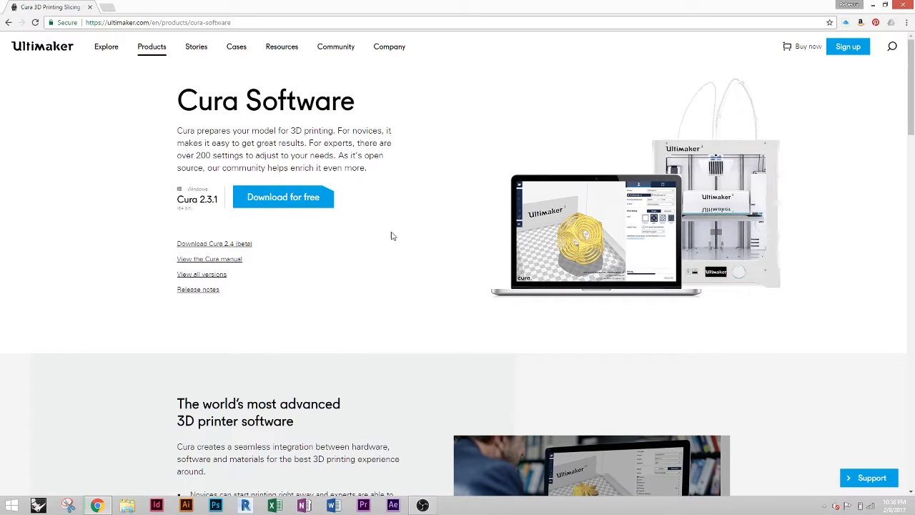
pyautogui.click(283, 197)
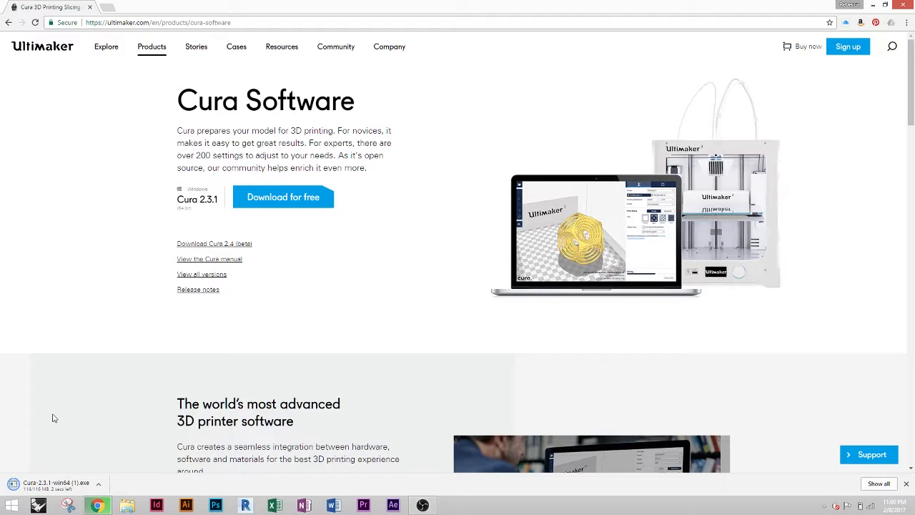
pyautogui.moveTo(52, 441)
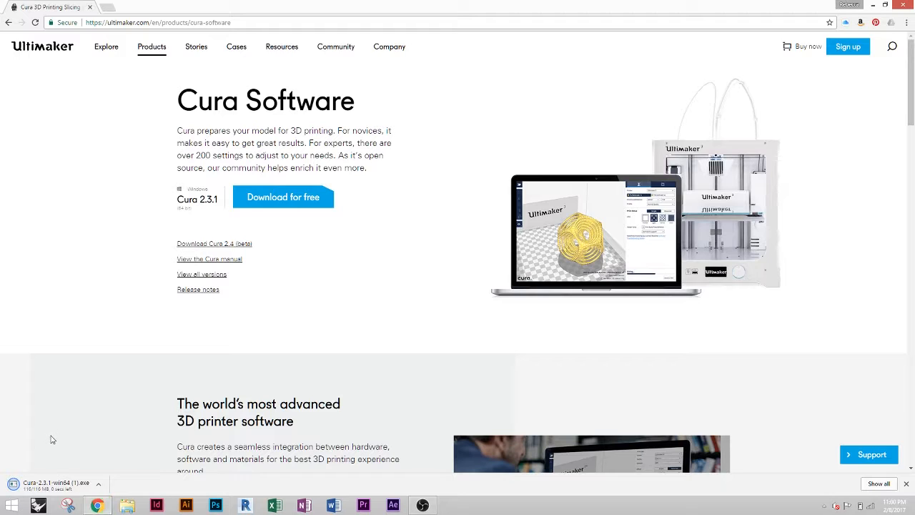
pyautogui.moveTo(49, 483)
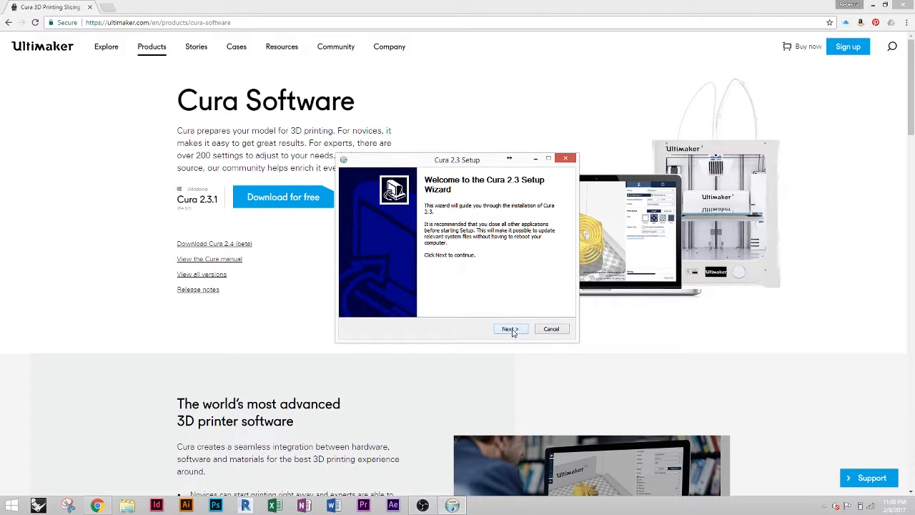
# Step: Accept the license and default folders, install Cura 2.3 and launch it when finished
pyautogui.click(509, 328)
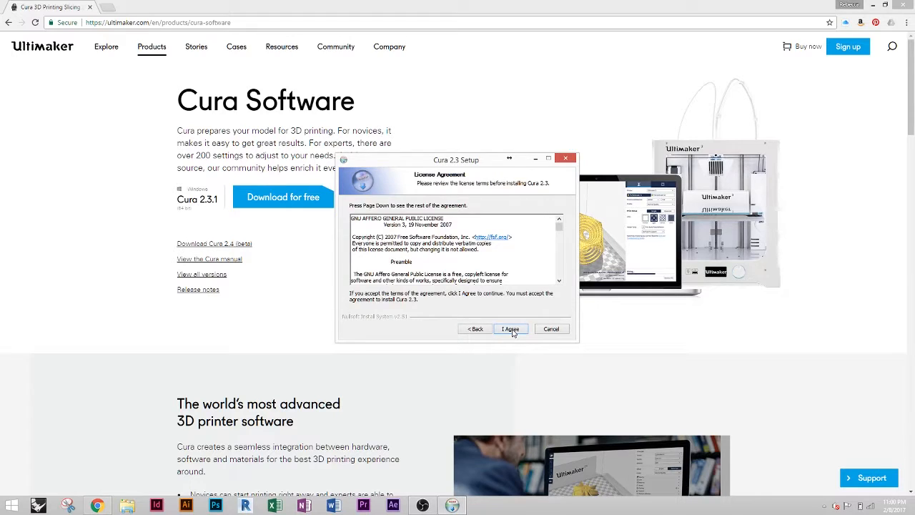
pyautogui.click(509, 327)
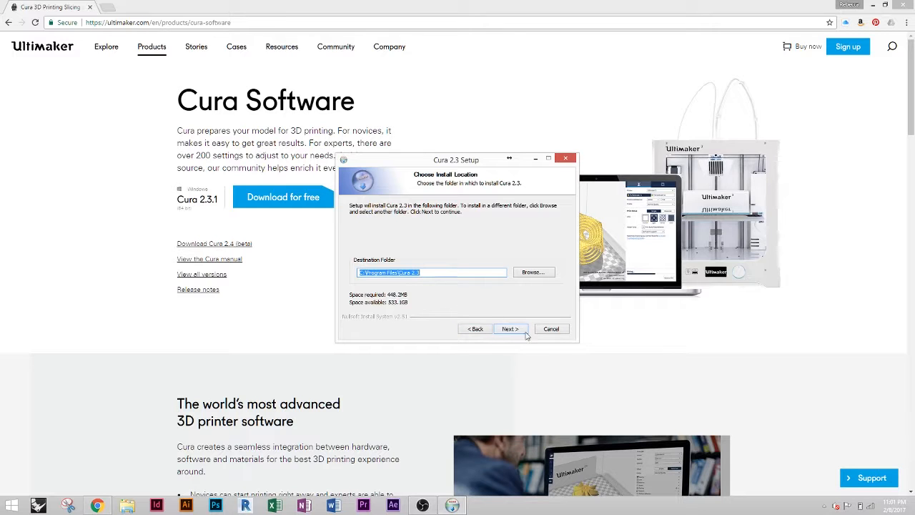
pyautogui.click(509, 327)
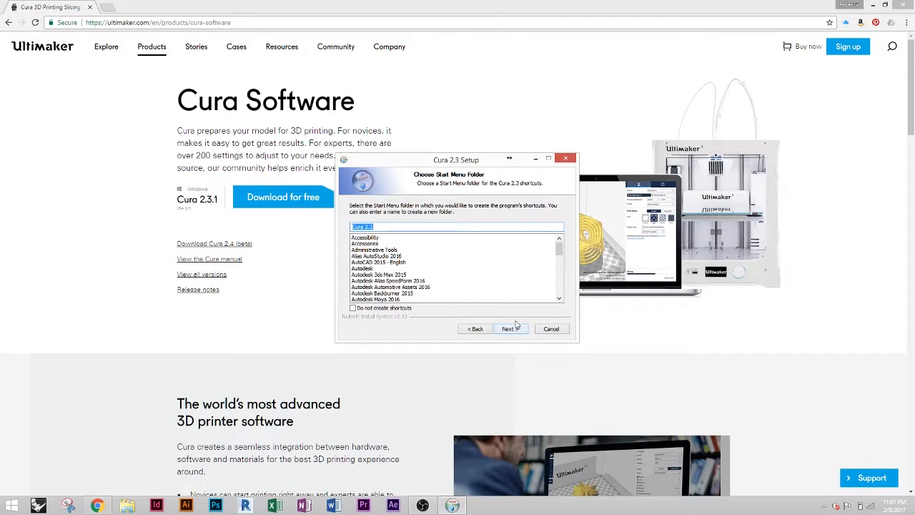
pyautogui.click(509, 329)
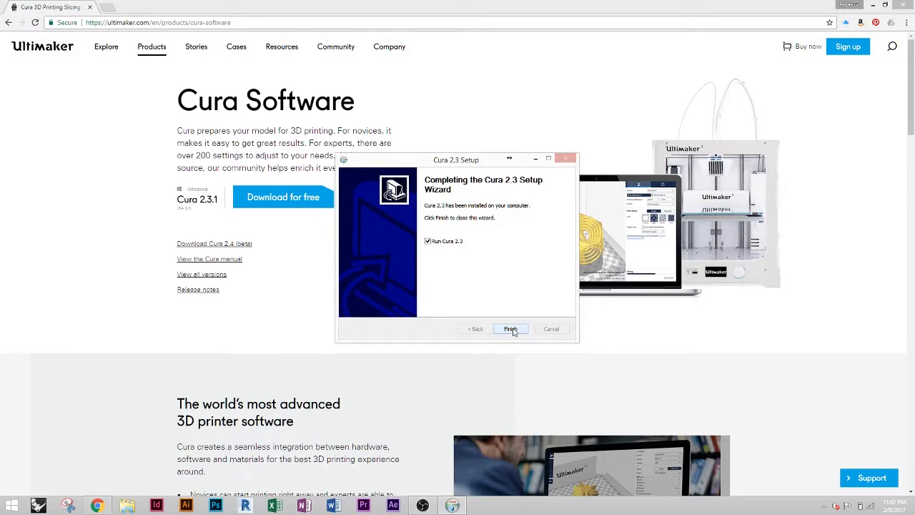
pyautogui.click(511, 327)
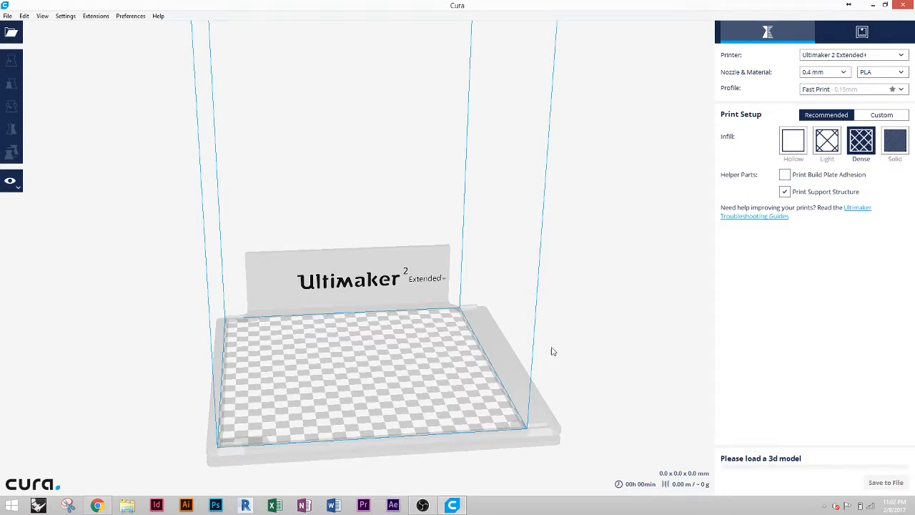
pyautogui.moveTo(337, 343)
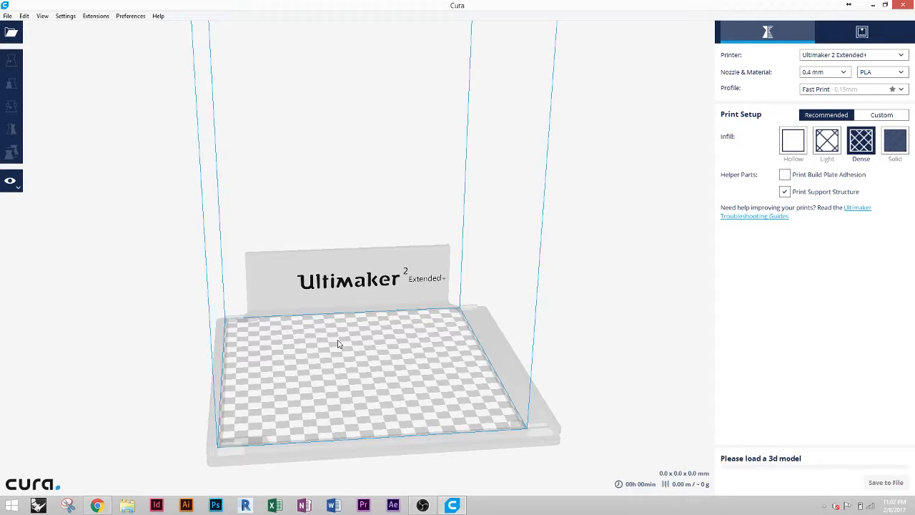